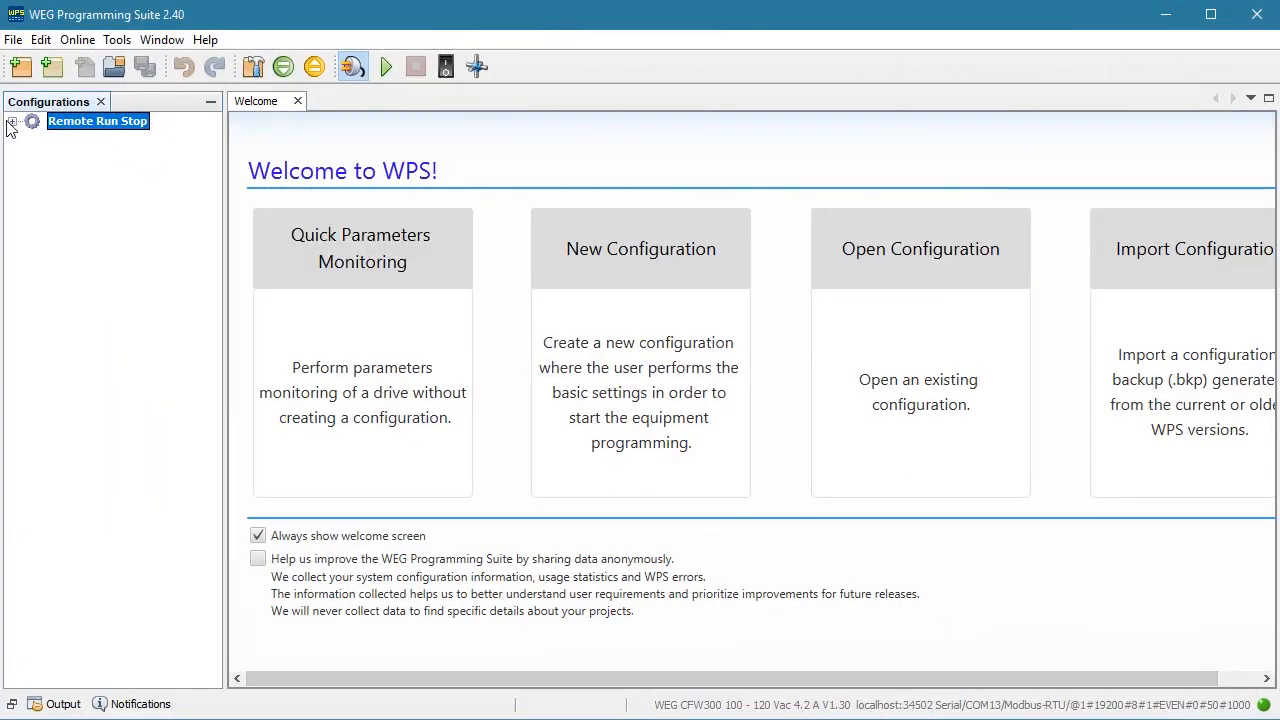
# Expand Remote Run Stop > CFW300 Drive > Parameter and open the Parameters table
pyautogui.click(11, 121)
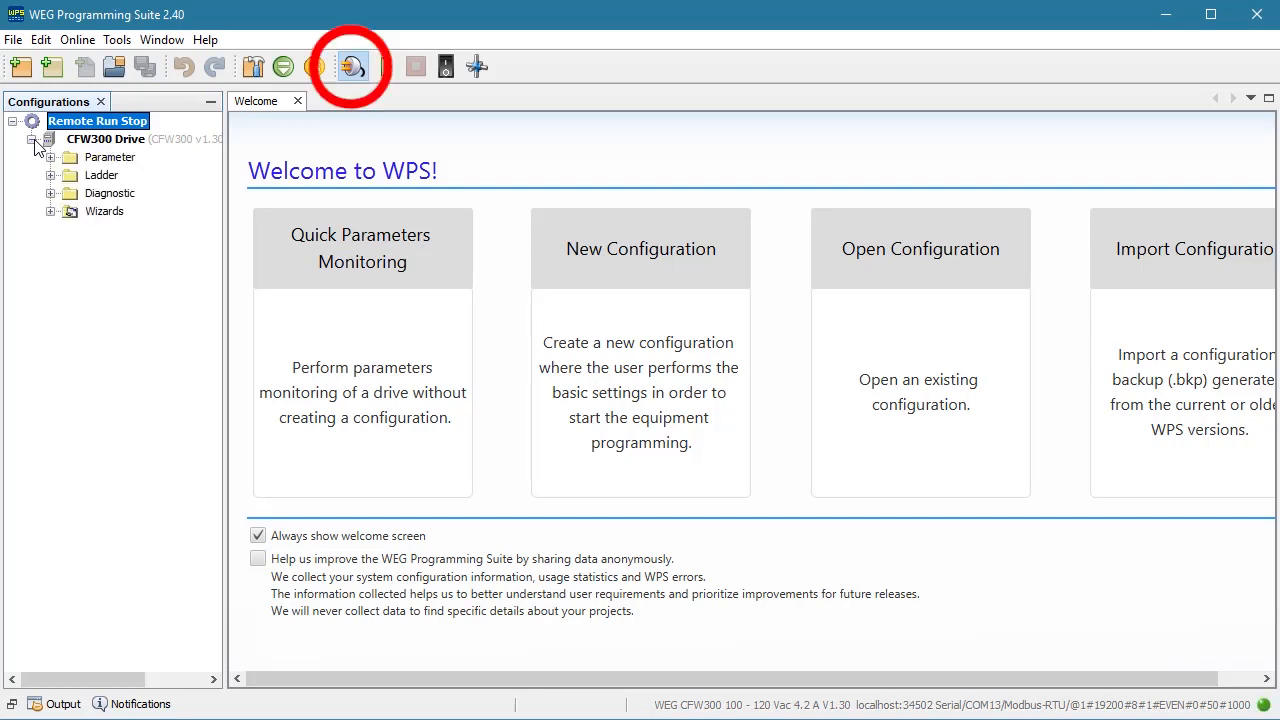
pyautogui.click(50, 157)
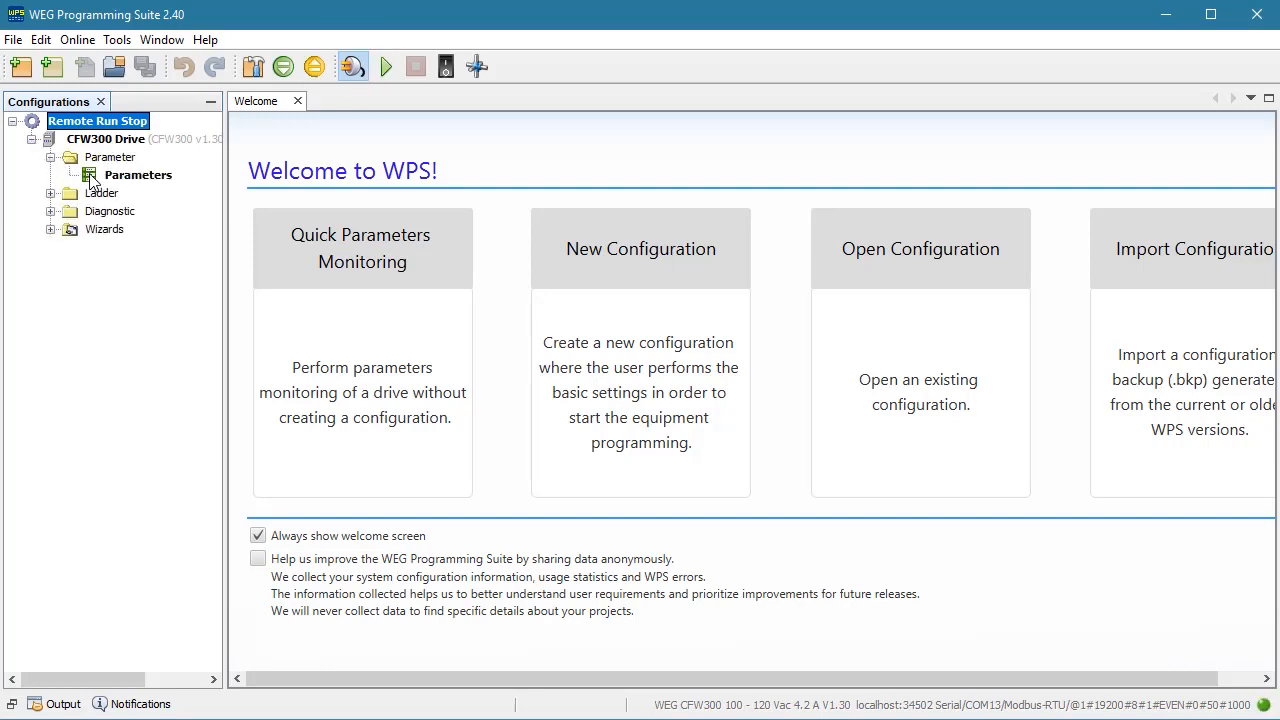
pyautogui.doubleClick(138, 174)
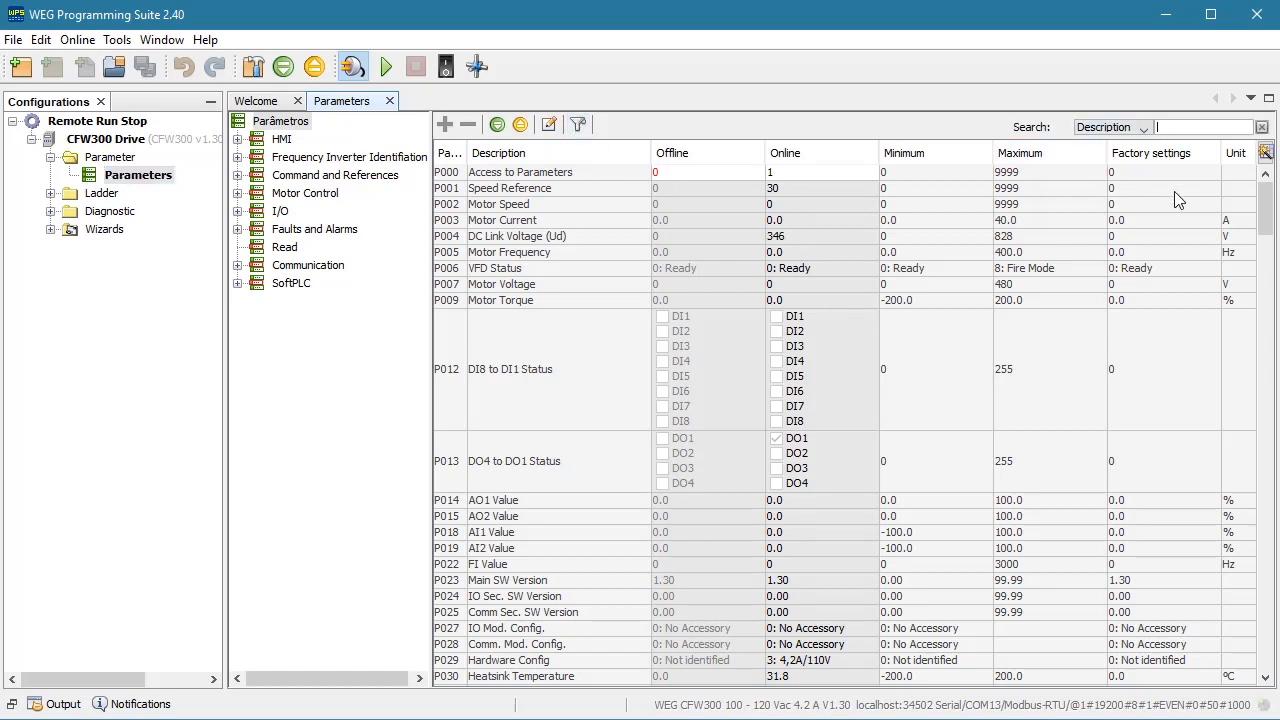
# Search 'REM' and set P220 LOC/REM Selection Src online to 1: Always REM
pyautogui.write('REM')
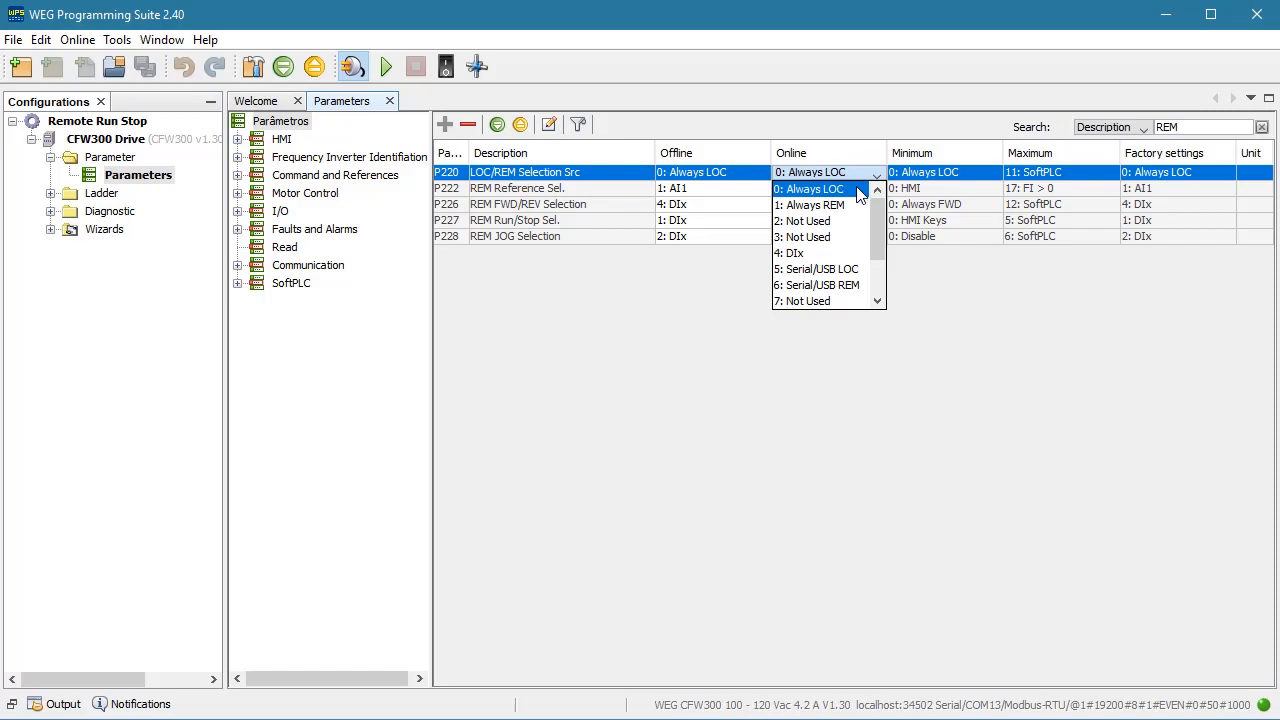
pyautogui.click(816, 204)
pyautogui.write('DI')
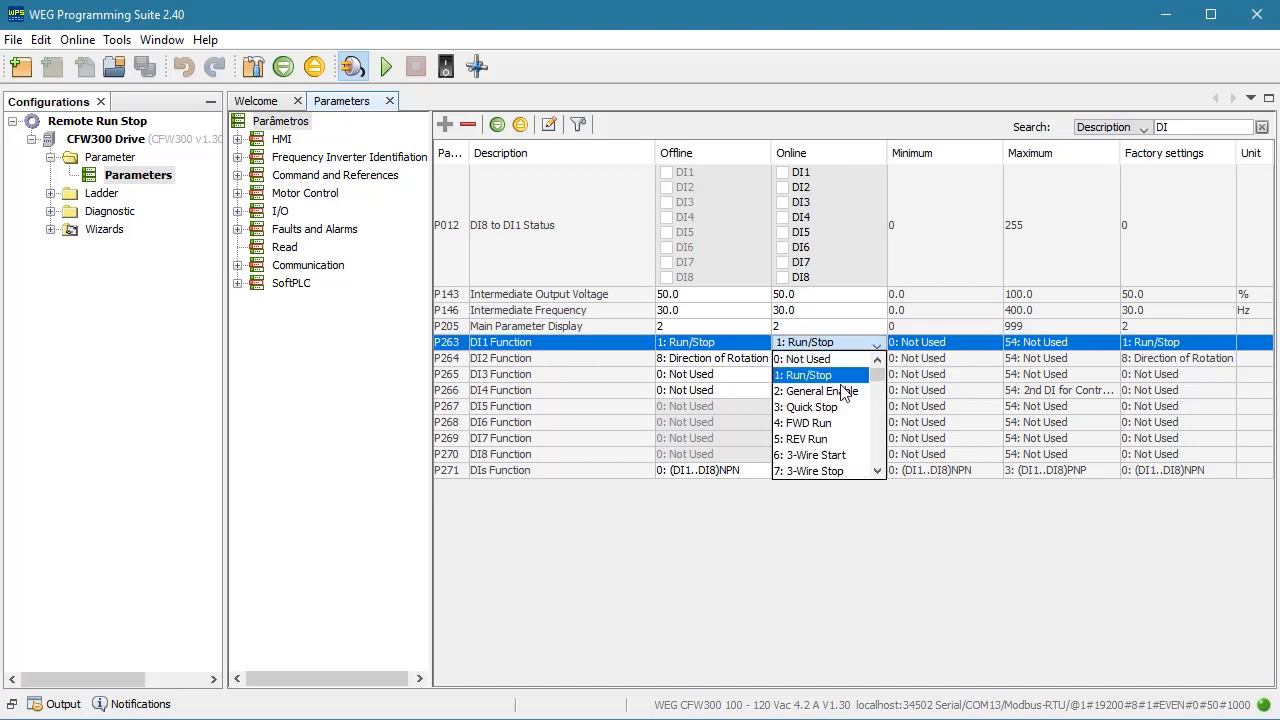
# Set P263 DI1 to 4: FWD Run and P264 DI2 to 5: REV Run, then search 'REM'
pyautogui.click(800, 422)
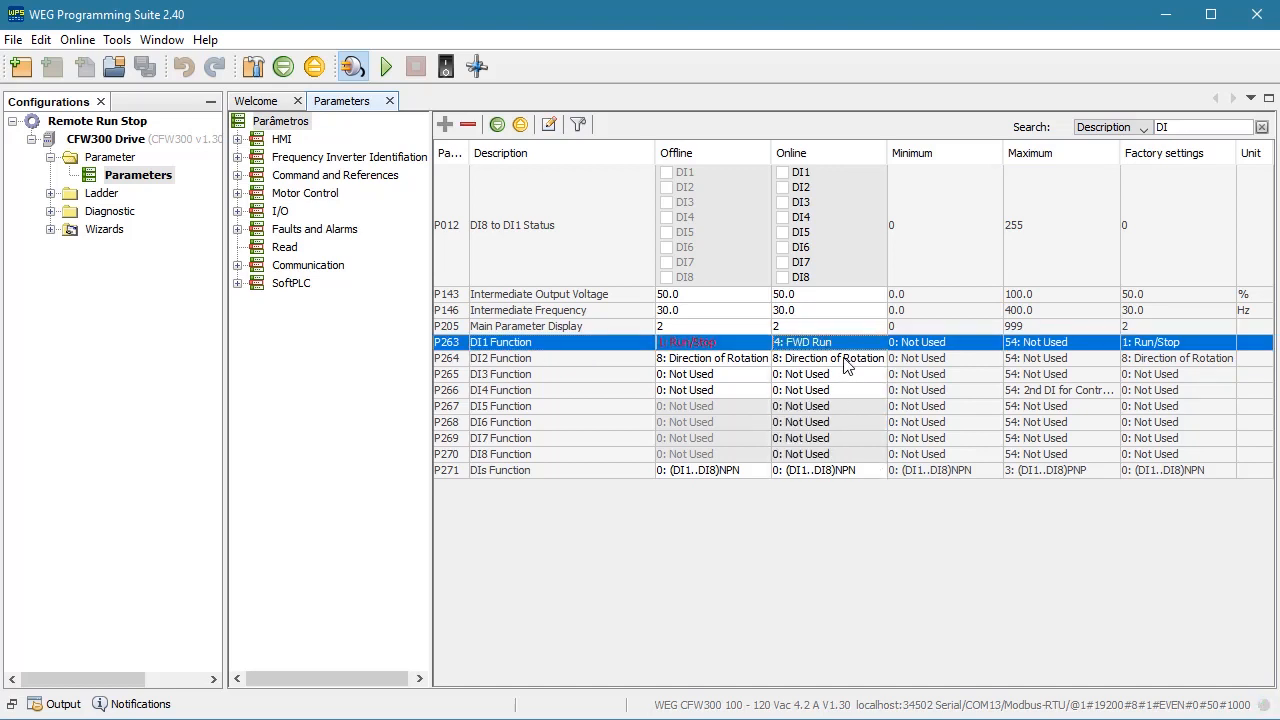
pyautogui.click(822, 357)
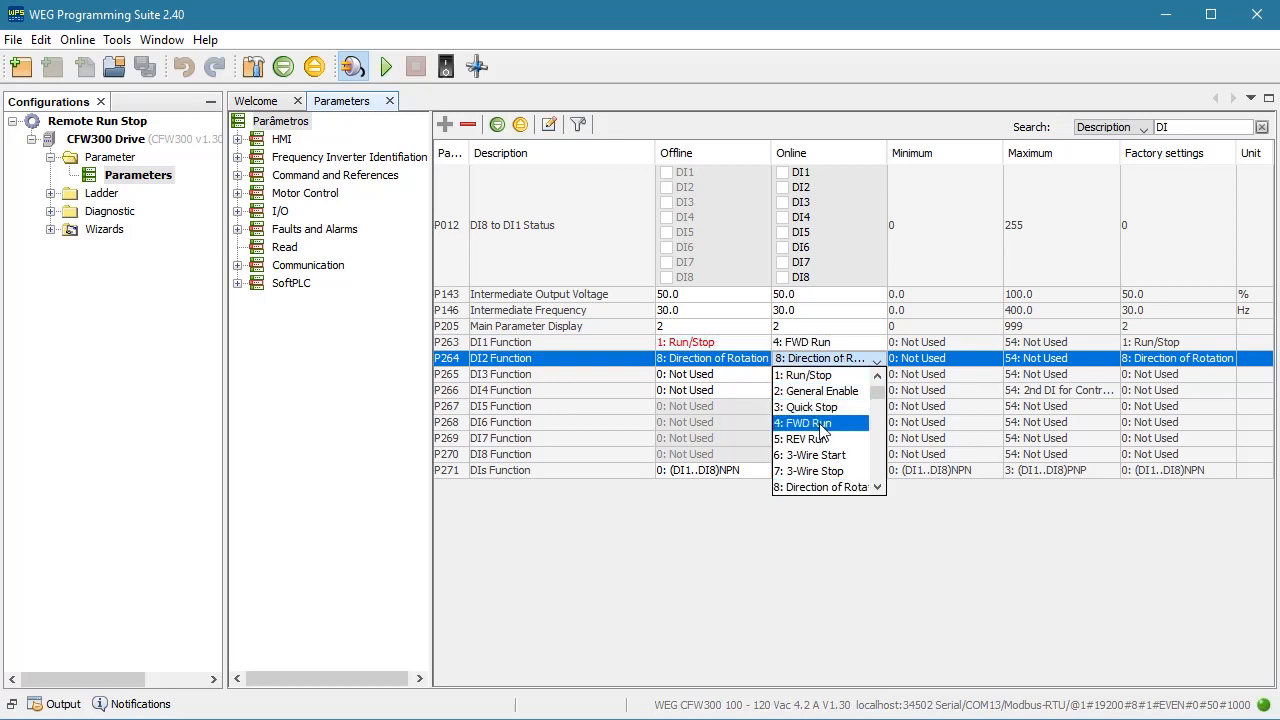
pyautogui.click(805, 438)
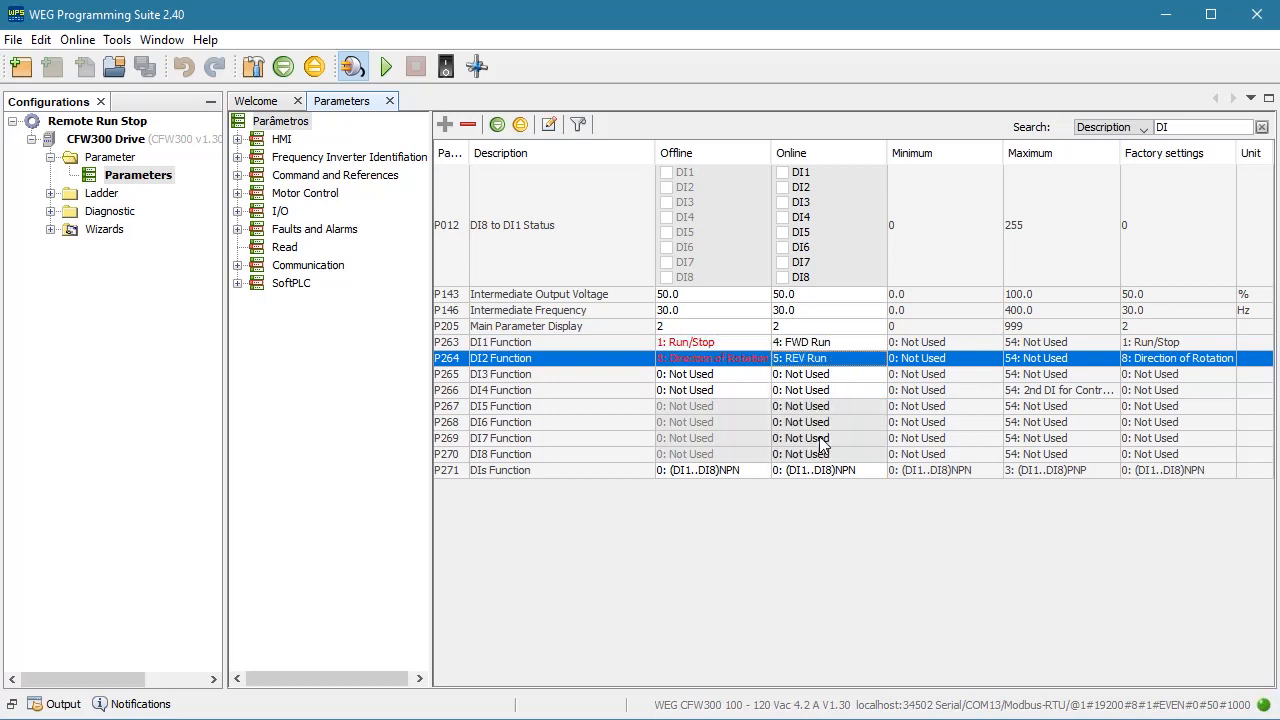
pyautogui.moveTo(1108, 283)
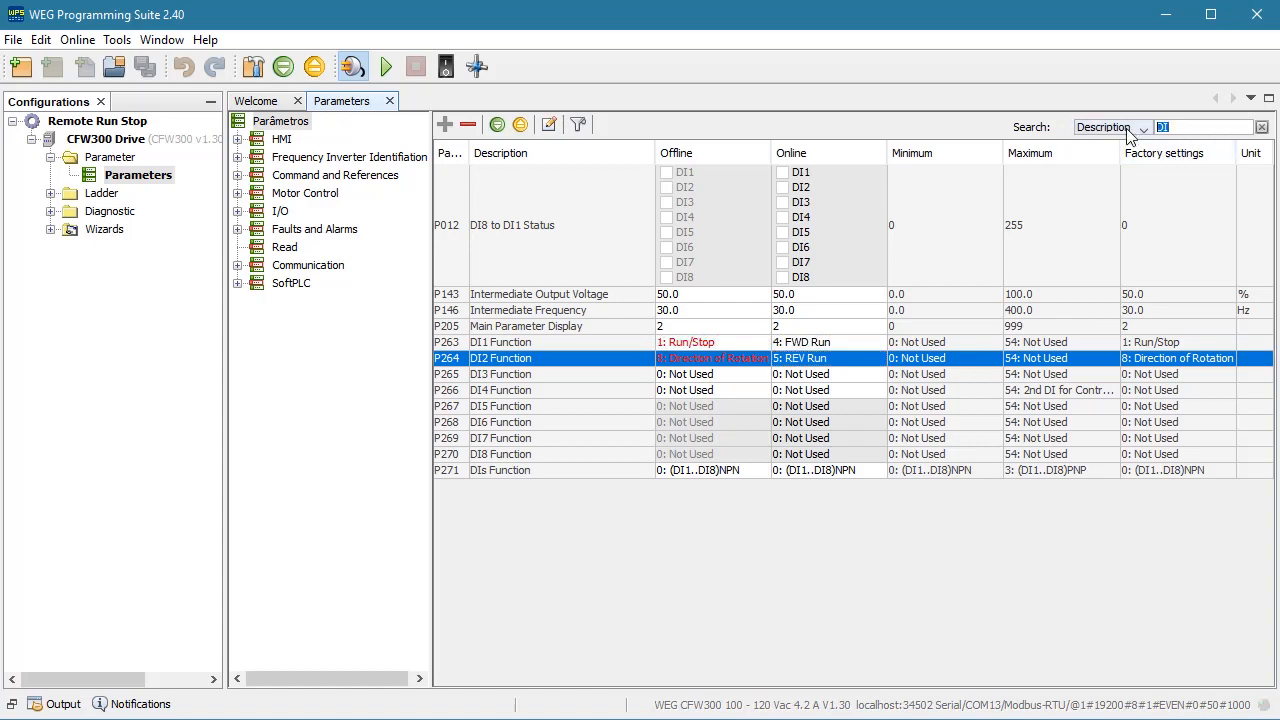
pyautogui.write('REM')
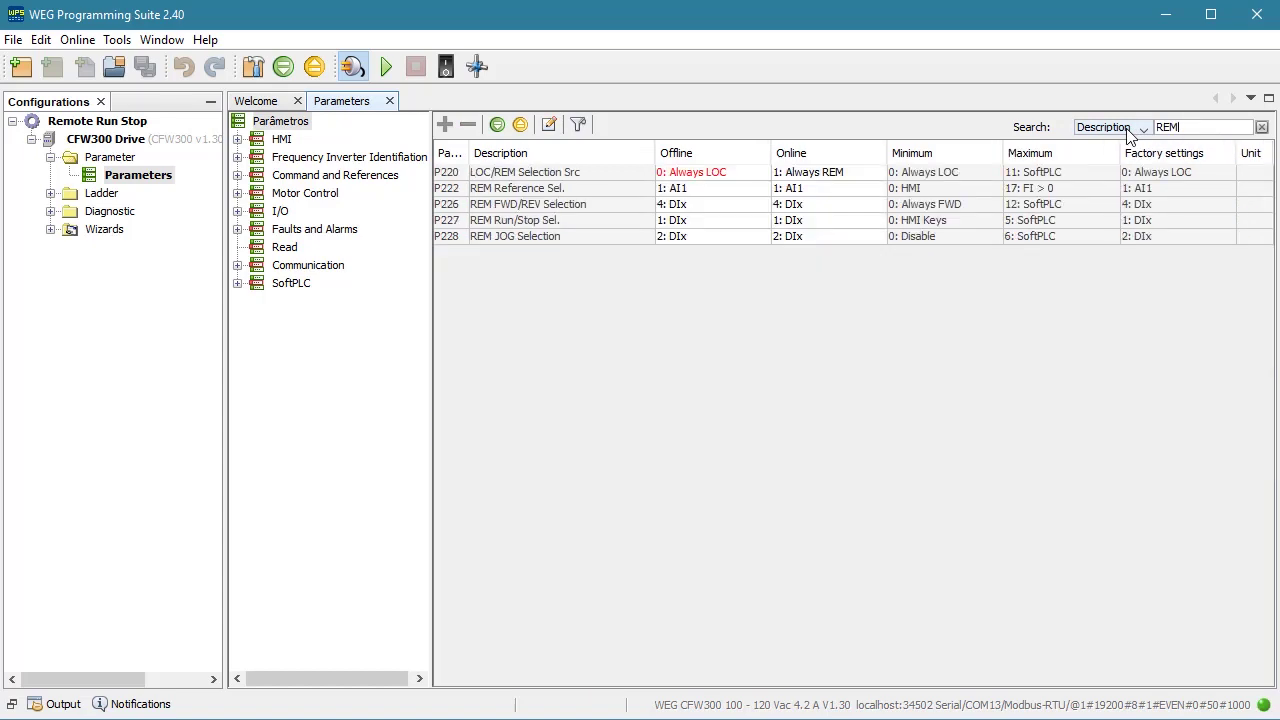